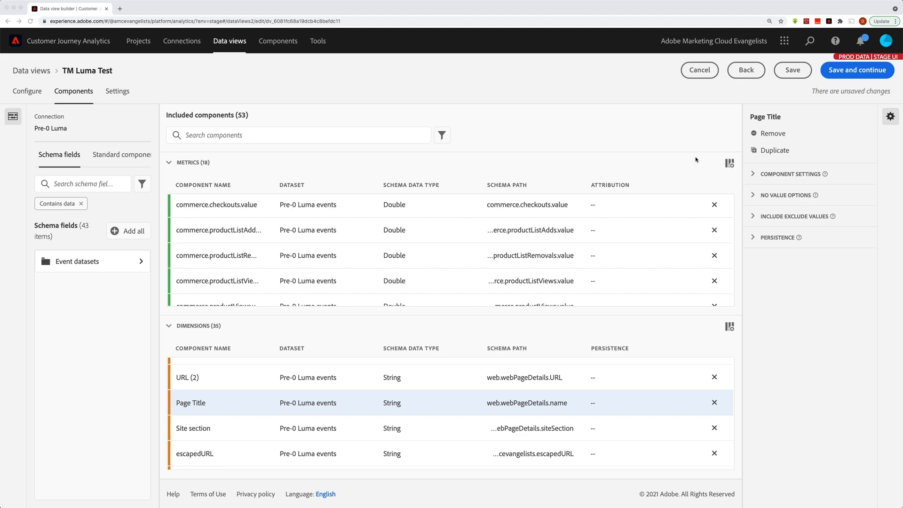
pyautogui.moveTo(682, 211)
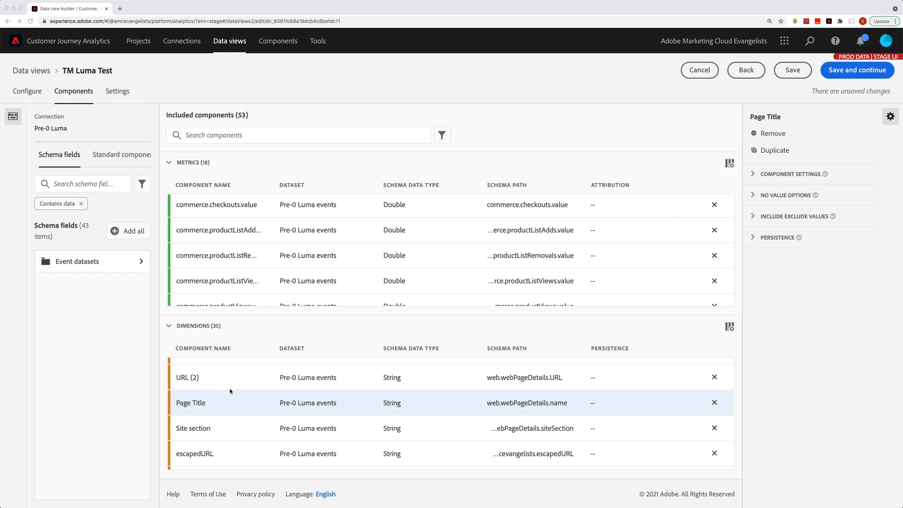
pyautogui.moveTo(857, 257)
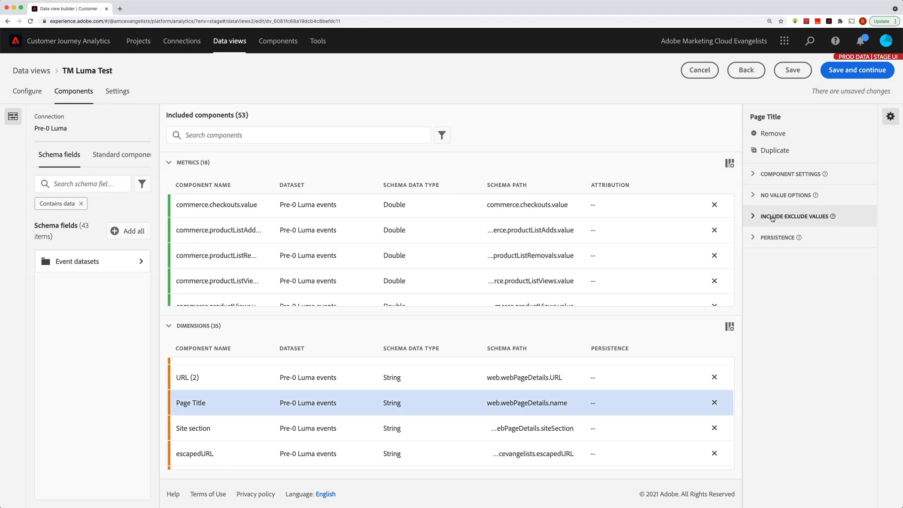
# Enable include/exclude values for Page Title, leaving one empty 'contains the phrase' criterion
pyautogui.click(797, 216)
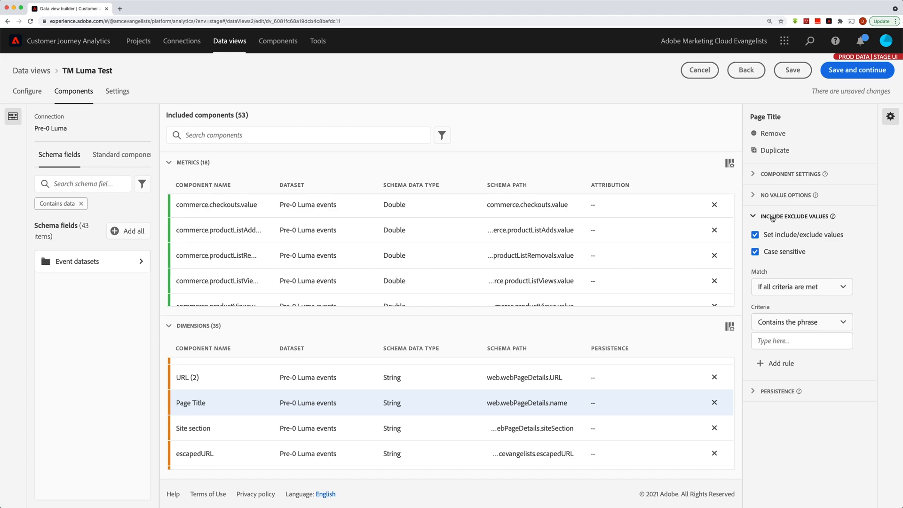
pyautogui.moveTo(773, 219)
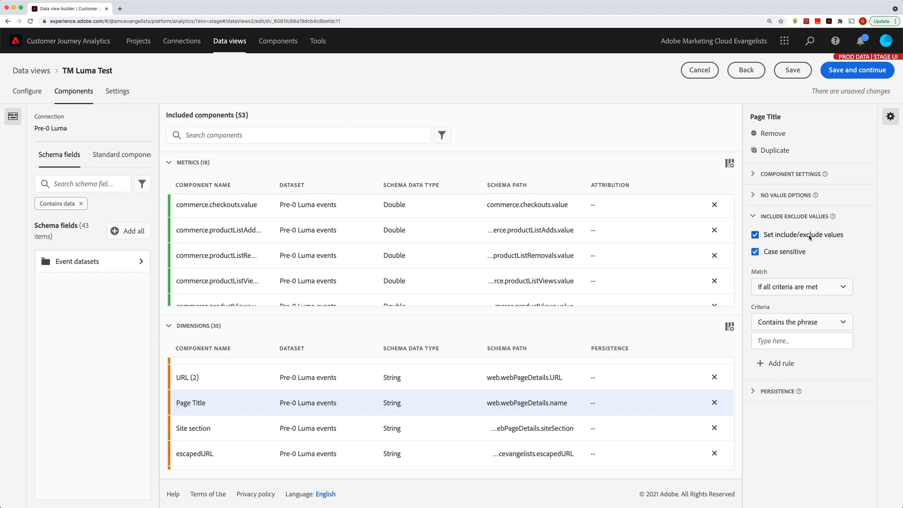
pyautogui.click(755, 234)
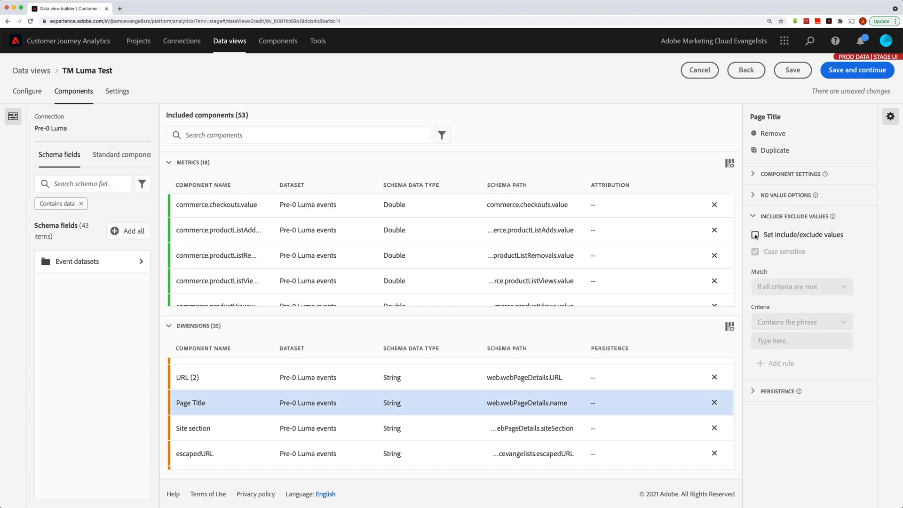
pyautogui.click(755, 235)
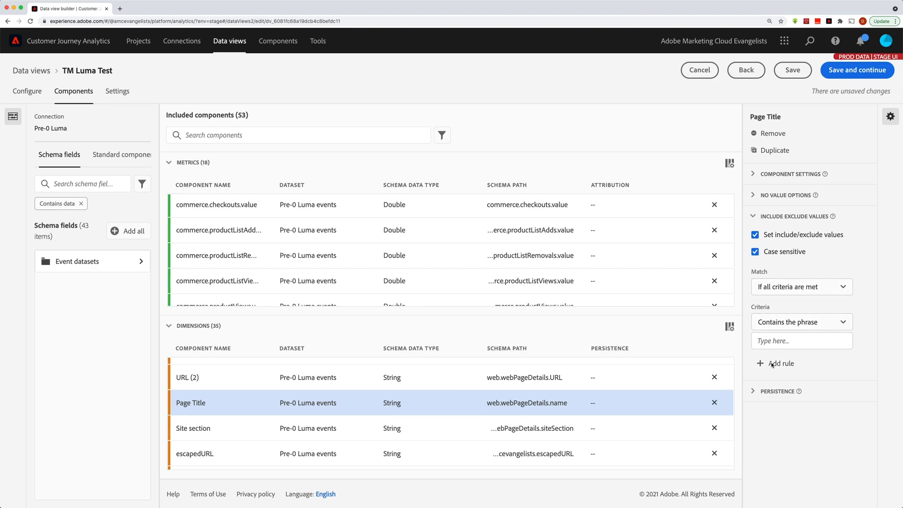
pyautogui.click(781, 362)
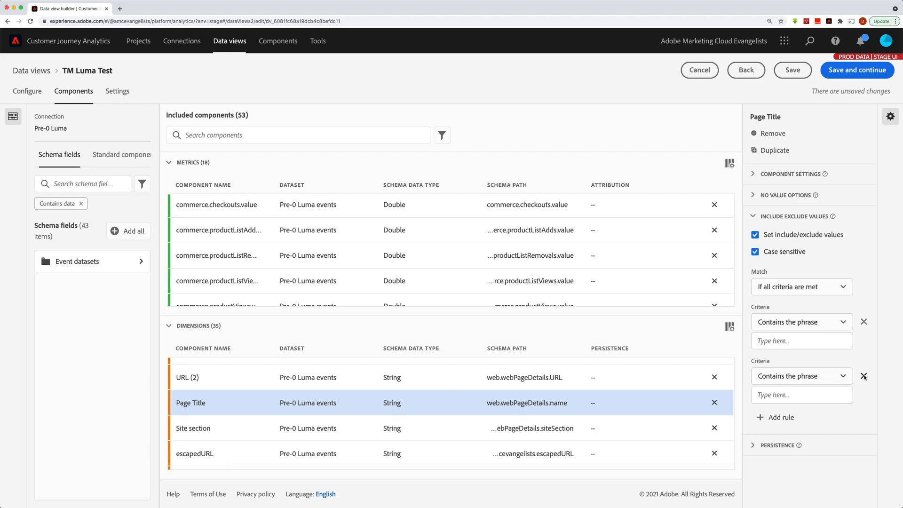
pyautogui.click(863, 377)
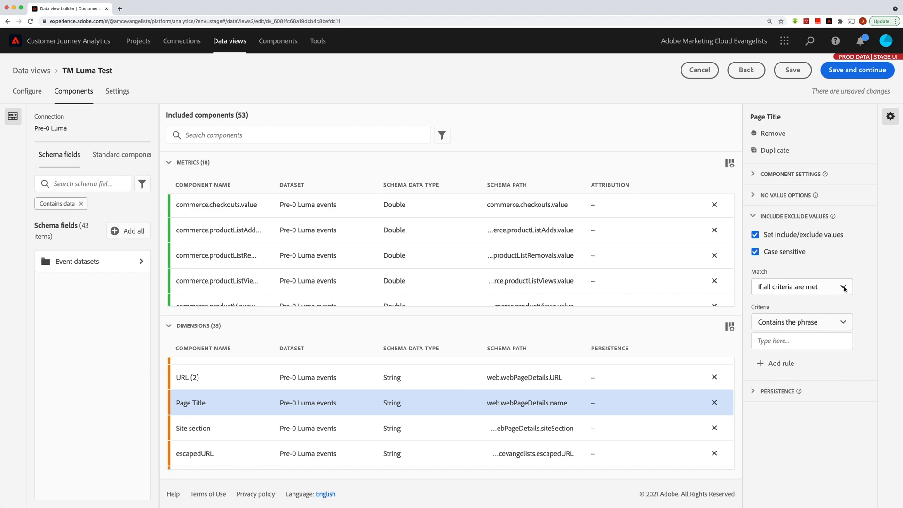
pyautogui.click(801, 287)
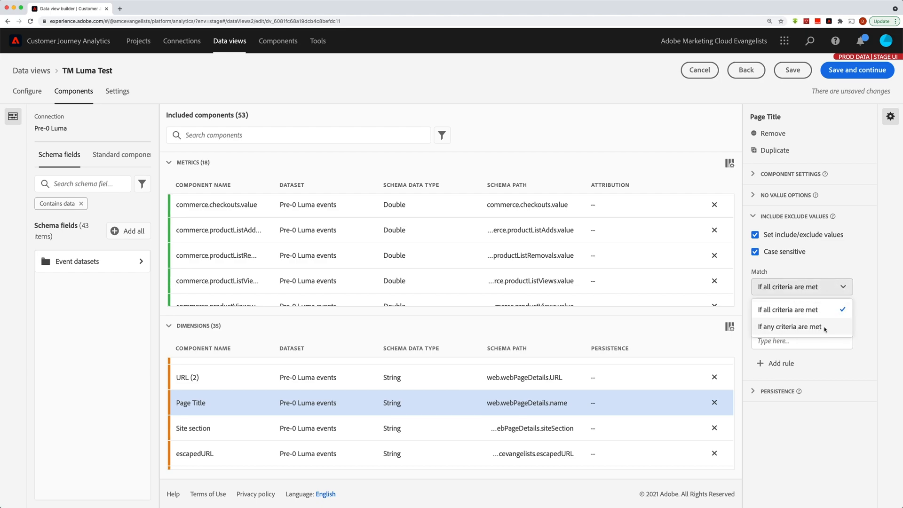
pyautogui.moveTo(789, 309)
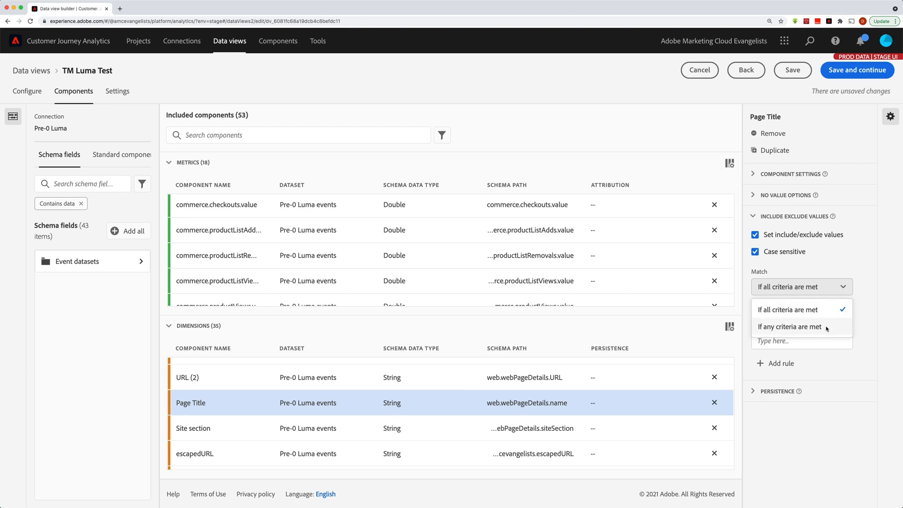
pyautogui.click(792, 310)
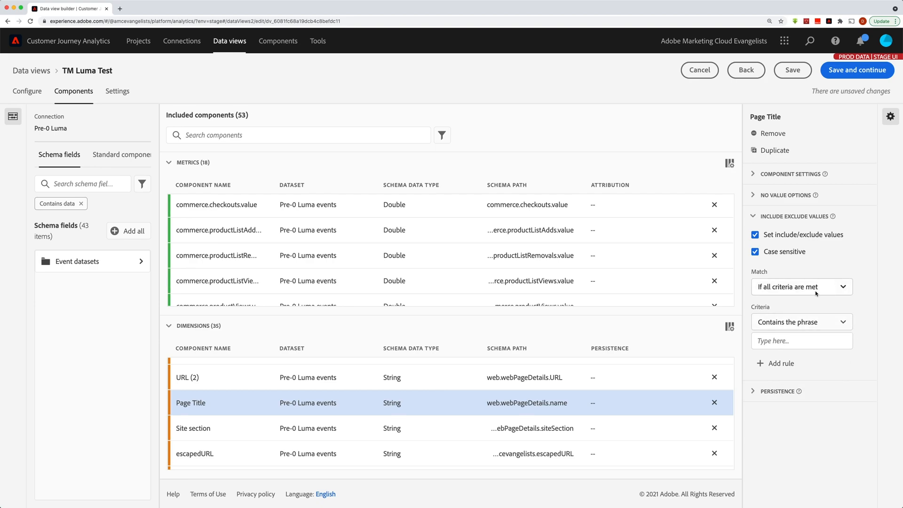
pyautogui.moveTo(838, 307)
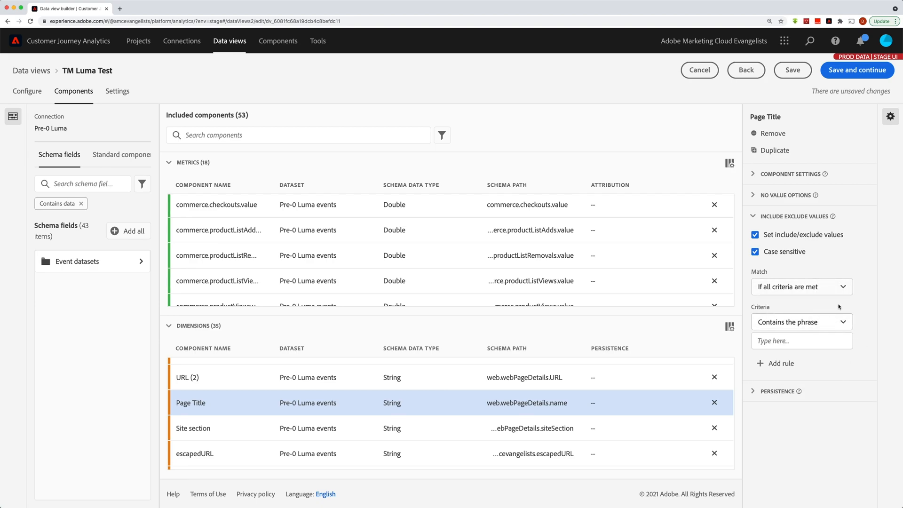
pyautogui.moveTo(852, 329)
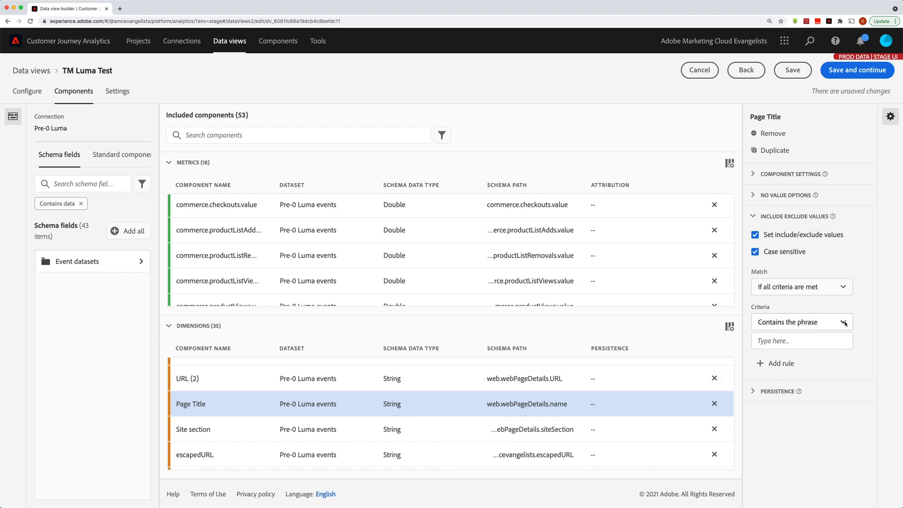
pyautogui.click(801, 321)
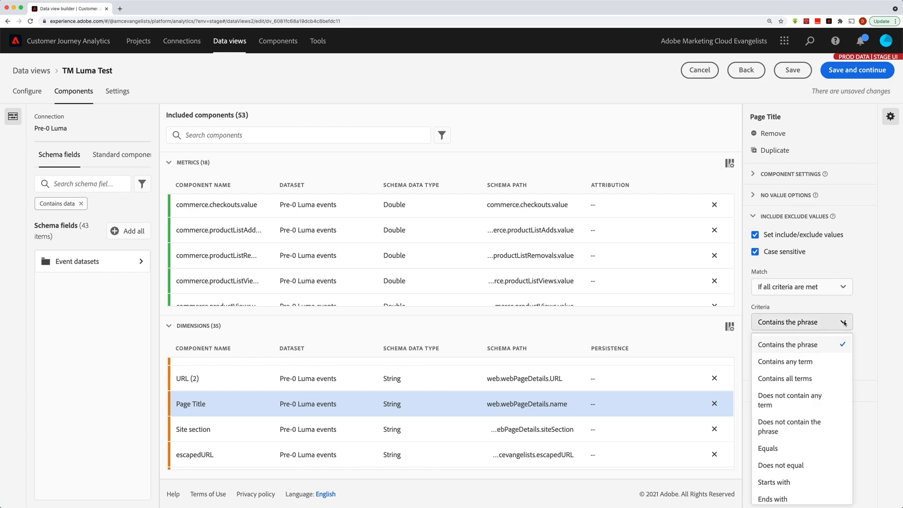
pyautogui.moveTo(818, 371)
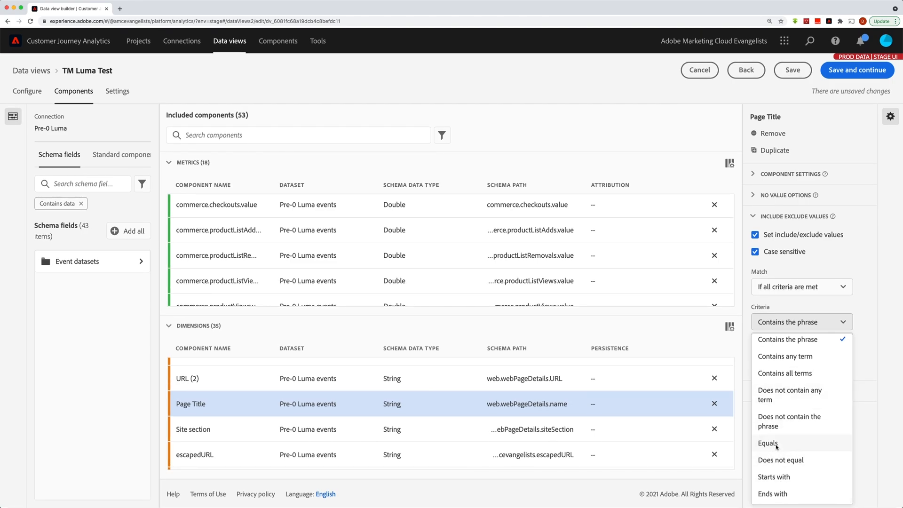
pyautogui.moveTo(774, 494)
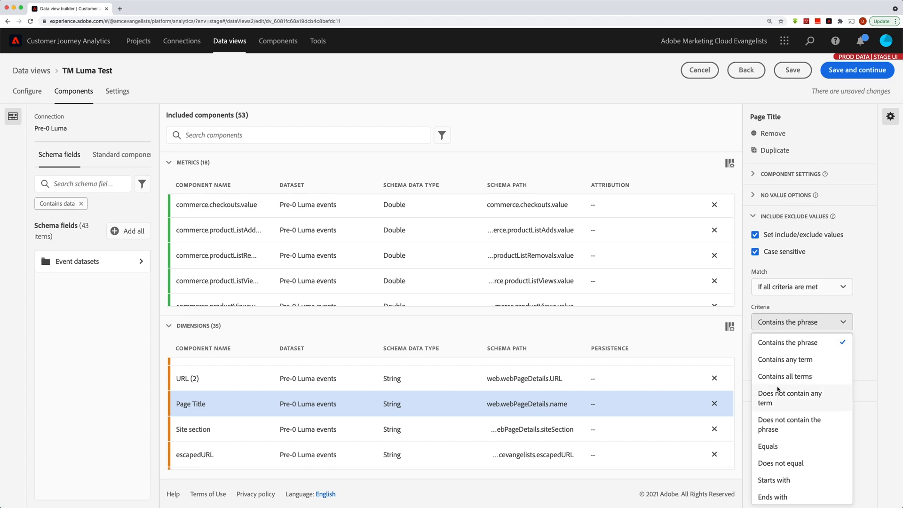
pyautogui.moveTo(784, 398)
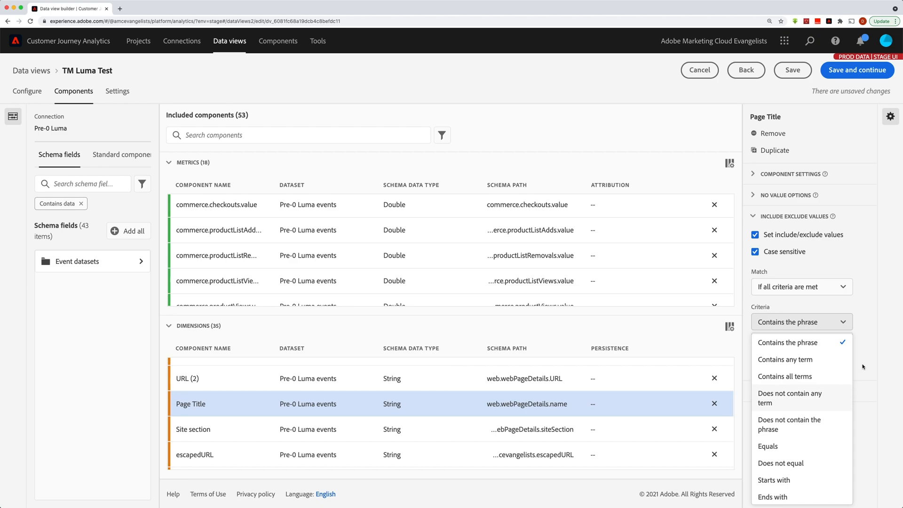
pyautogui.click(788, 342)
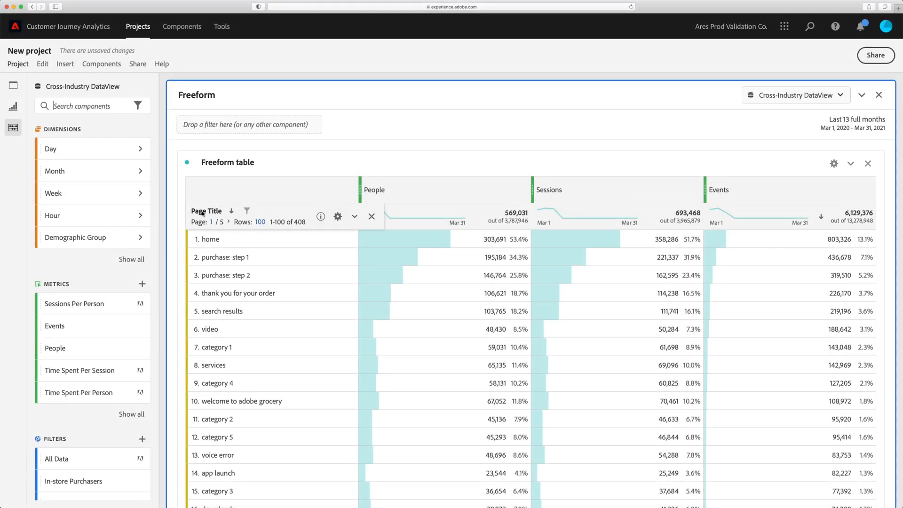
pyautogui.moveTo(247, 210)
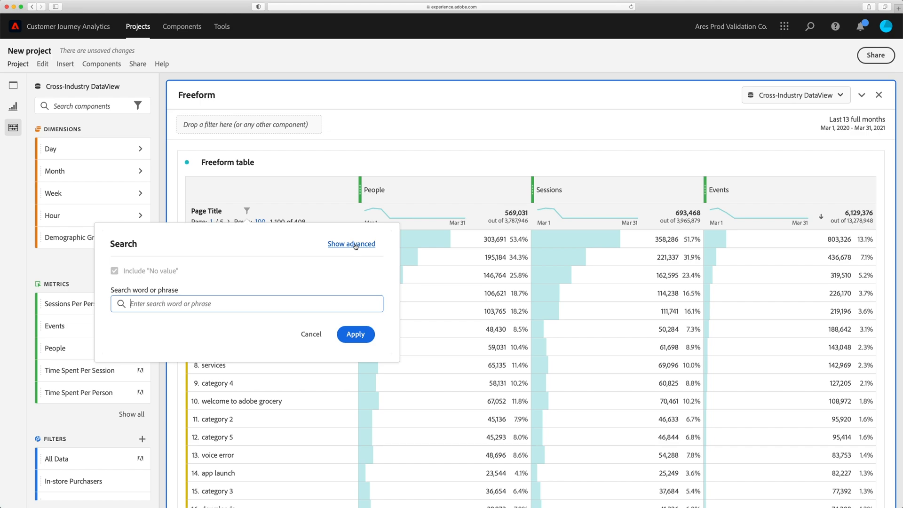
pyautogui.click(350, 243)
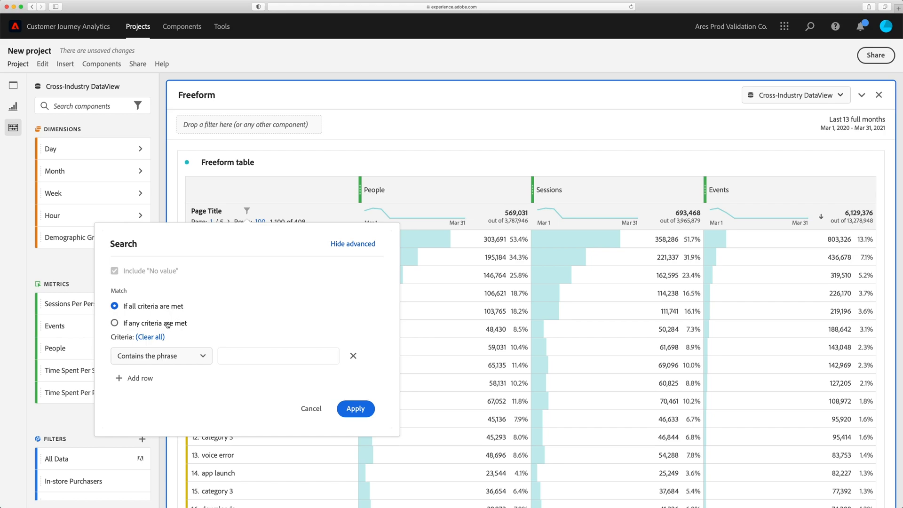
pyautogui.click(161, 355)
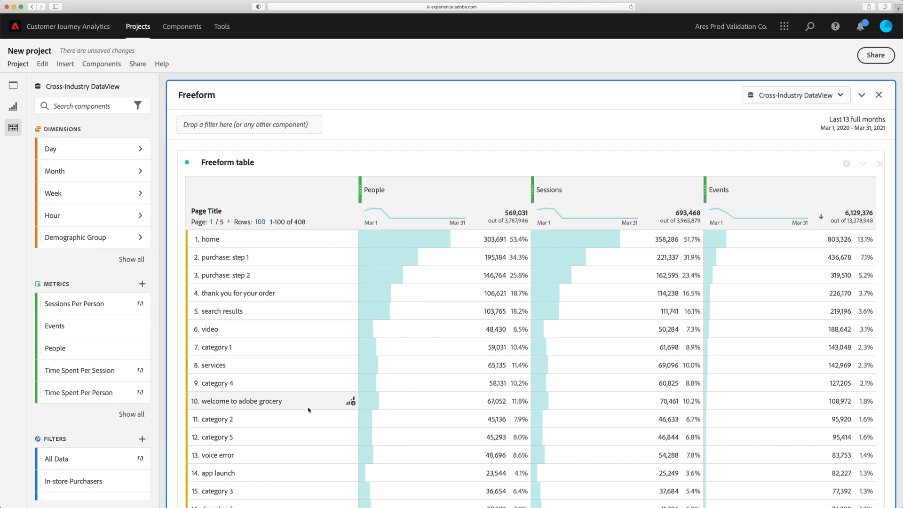
pyautogui.moveTo(296, 328)
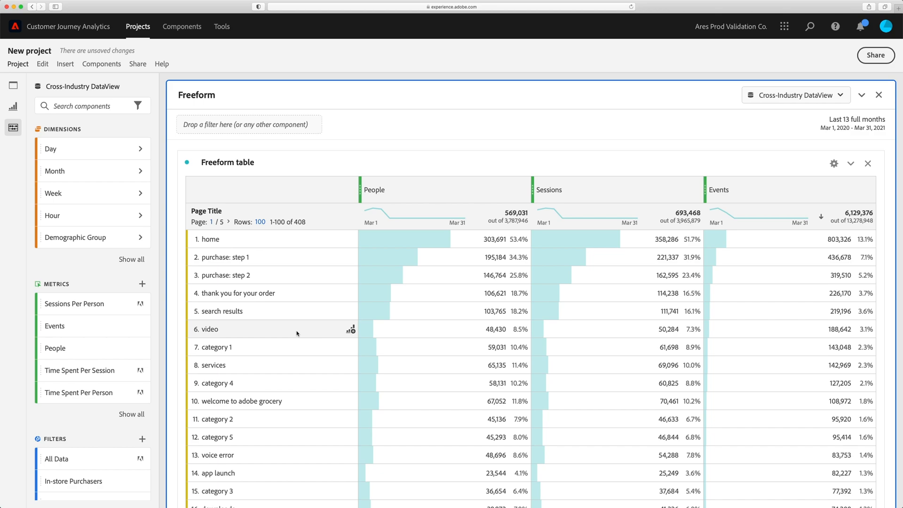
pyautogui.moveTo(290, 336)
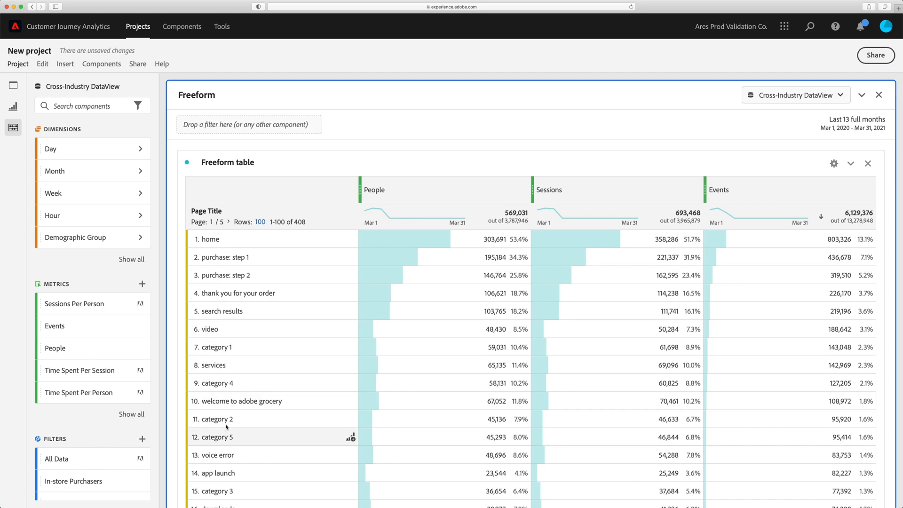
pyautogui.moveTo(227, 346)
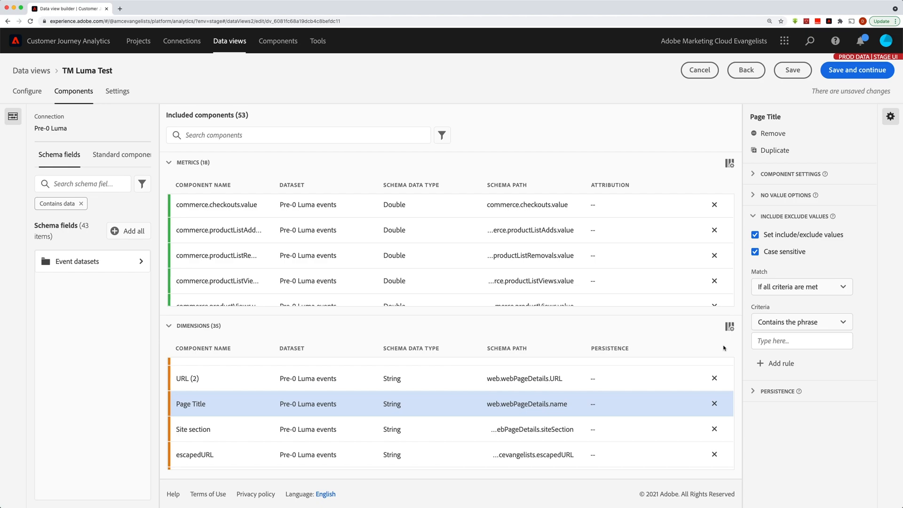
pyautogui.moveTo(216, 396)
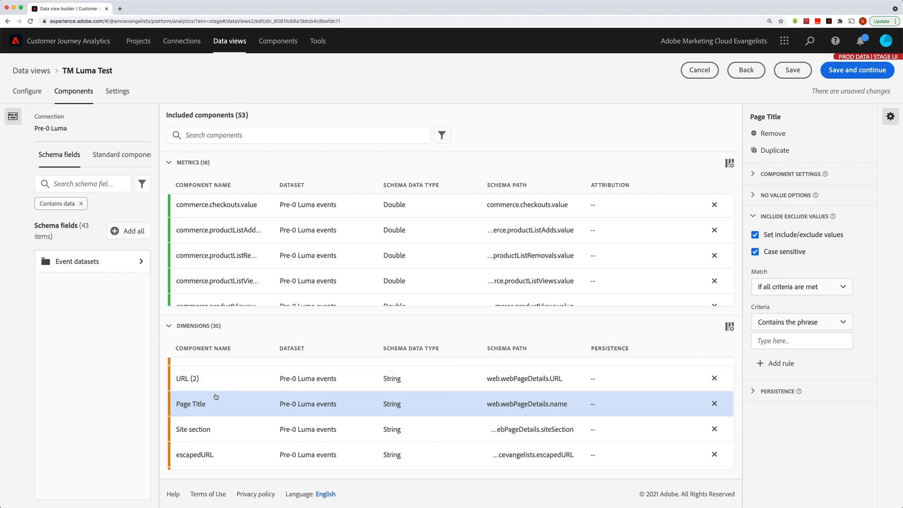
pyautogui.moveTo(708, 213)
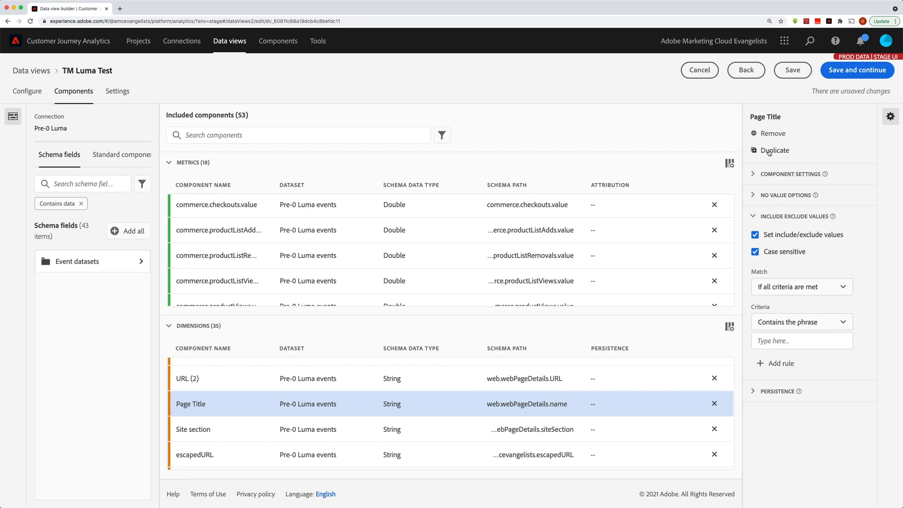
# Duplicate the Page Title dimension and name the copy 'Error Pages' in its component settings
pyautogui.click(774, 150)
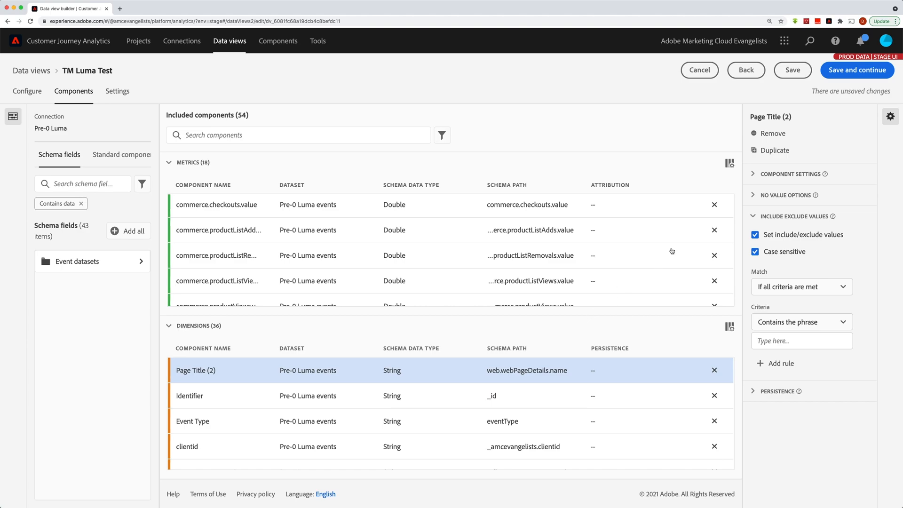
pyautogui.click(795, 174)
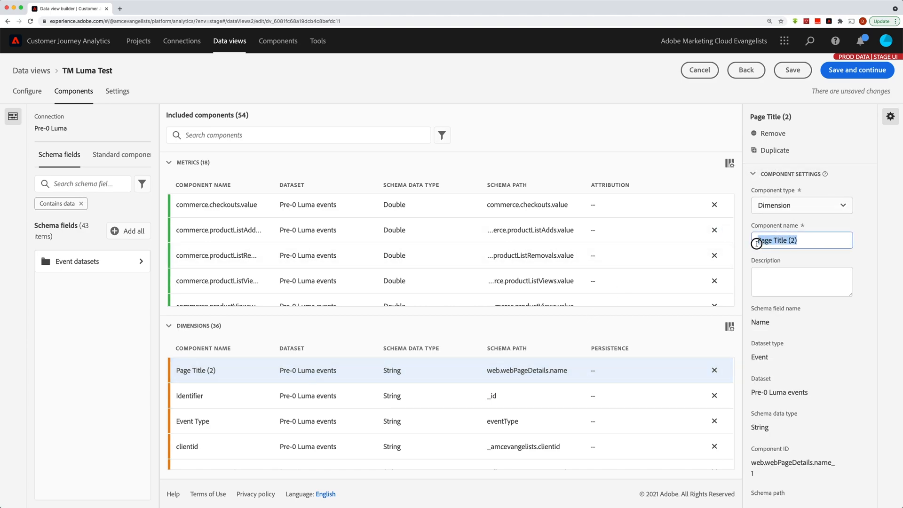
pyautogui.write('Errorr')
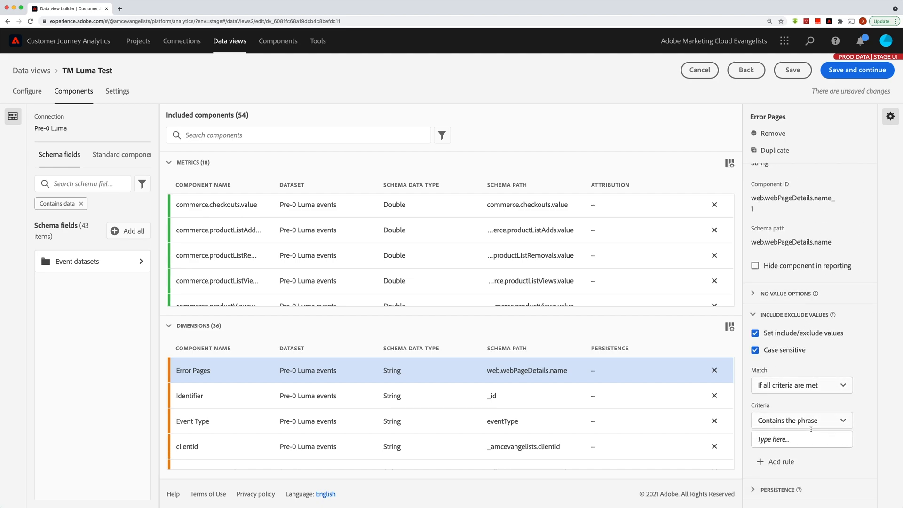
# Enter 'Error:' as the Error Pages dimension's 'contains the phrase' criterion
pyautogui.click(801, 438)
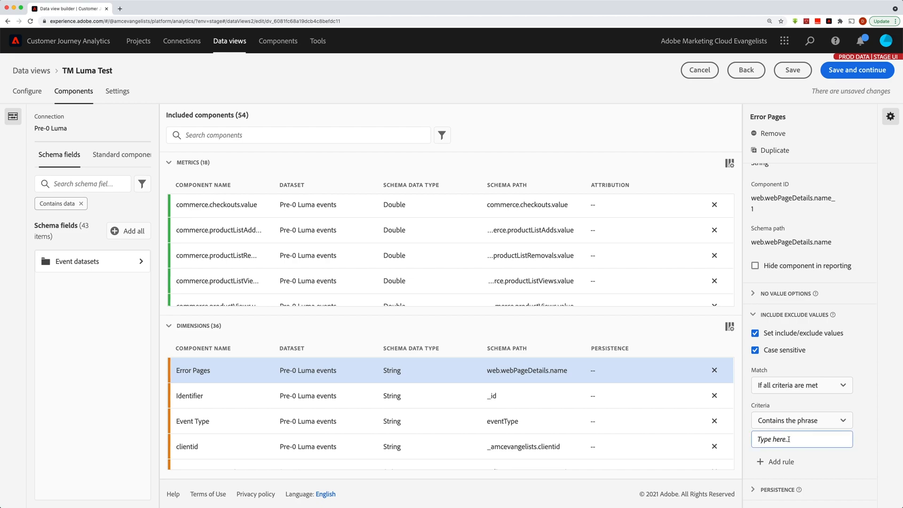
pyautogui.write('Error')
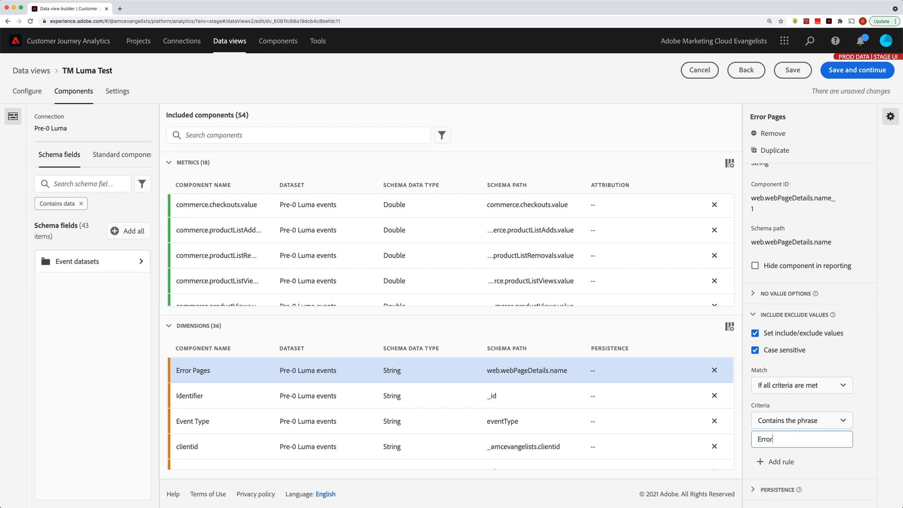
pyautogui.write(':')
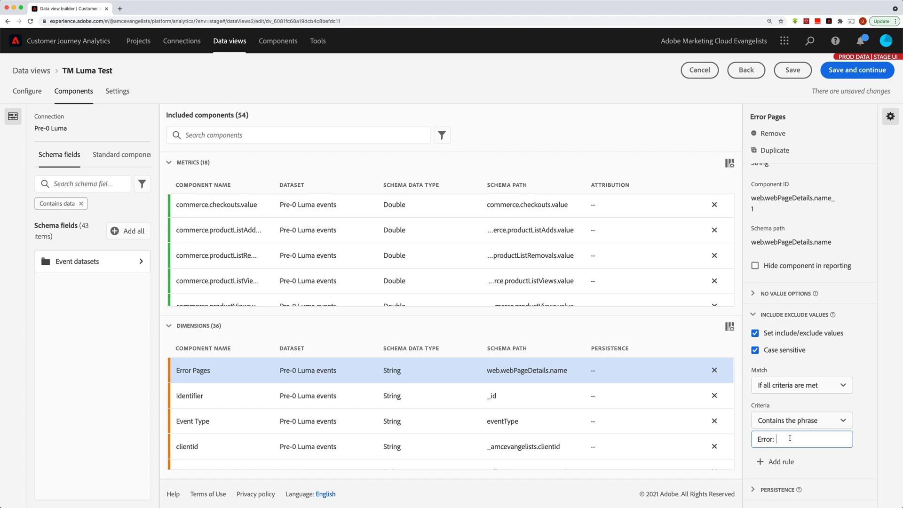
pyautogui.moveTo(396, 406)
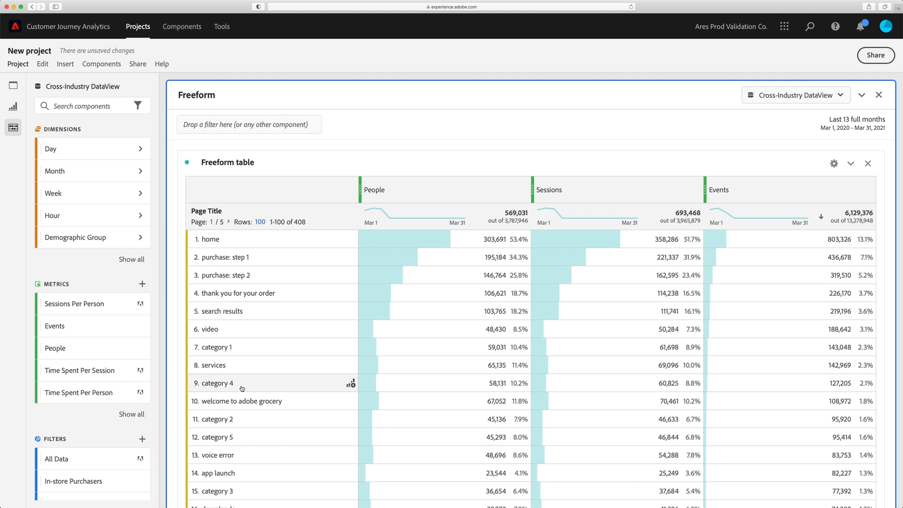
# Scroll through the Page Title freeform table to find prd codes like prd1006
pyautogui.scroll(-3)
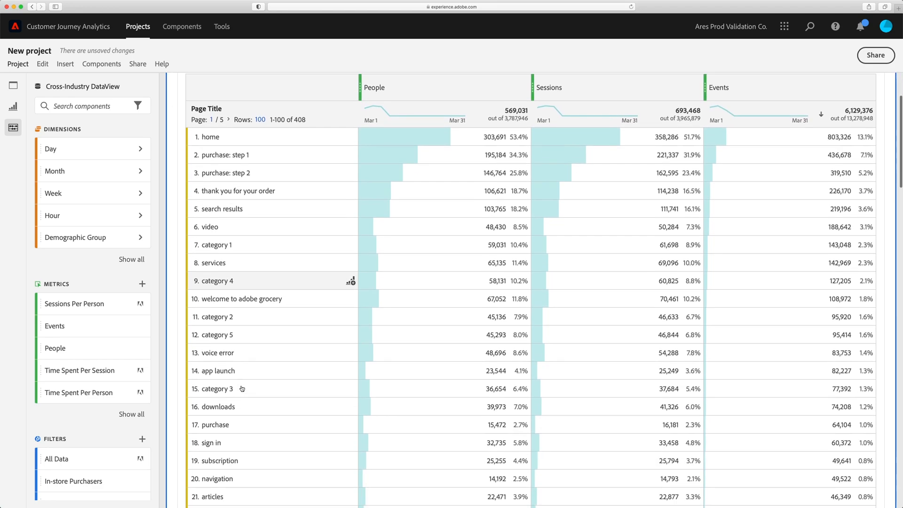
pyautogui.scroll(-3)
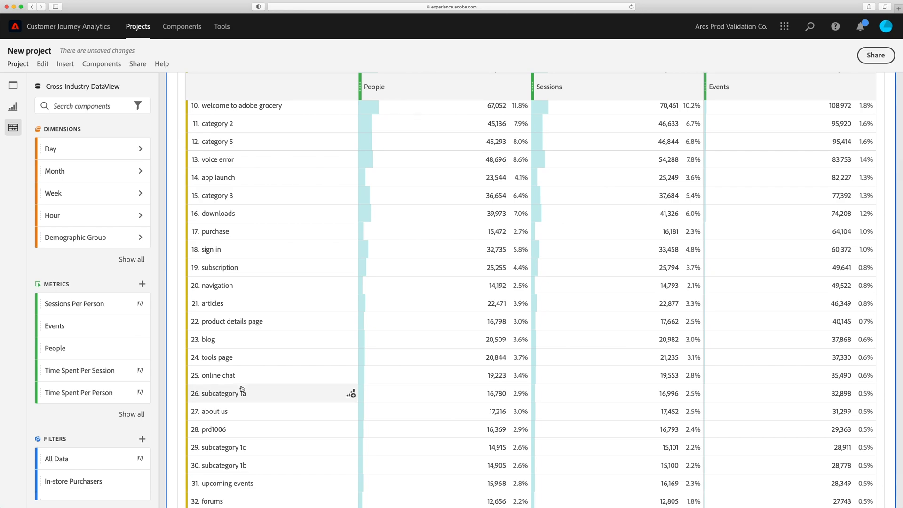
pyautogui.scroll(-3)
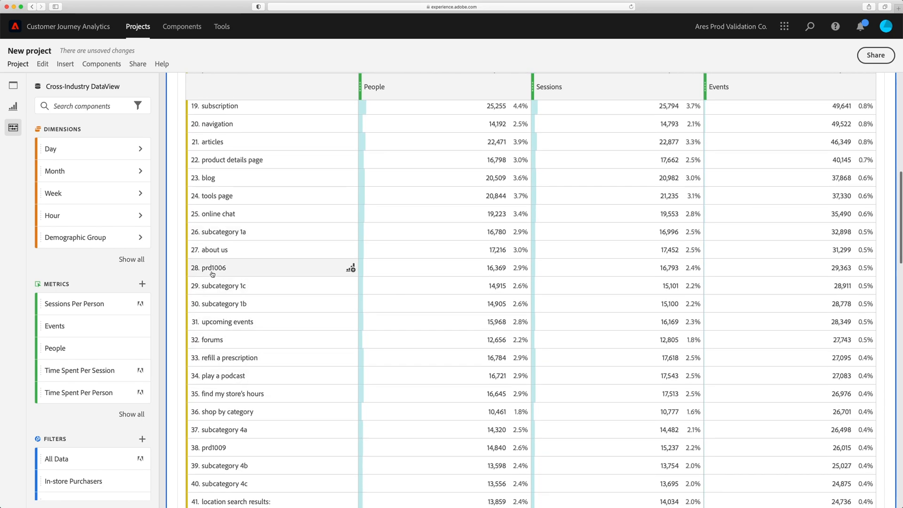
pyautogui.moveTo(220, 273)
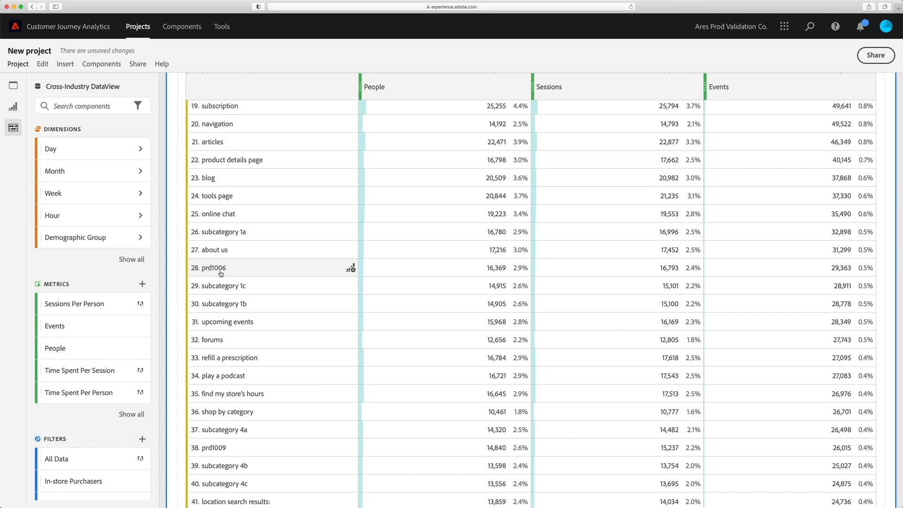
pyautogui.scroll(-3)
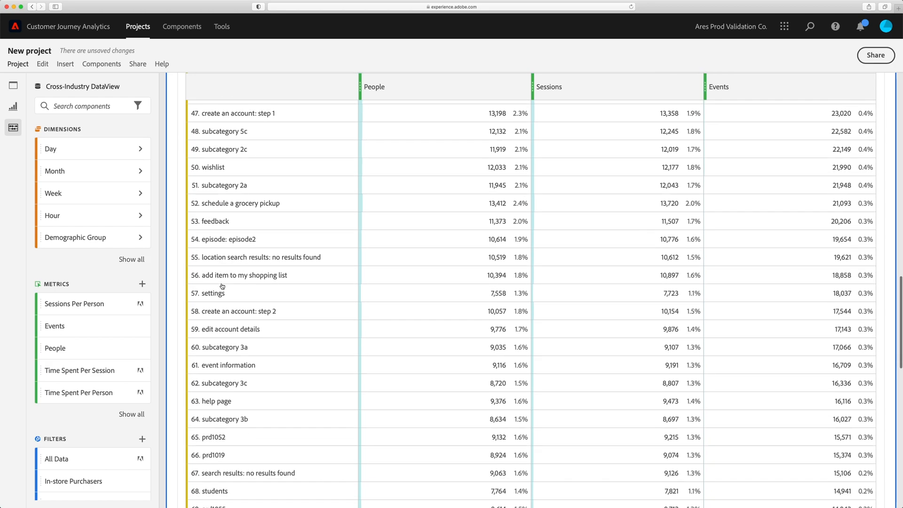
pyautogui.scroll(-3)
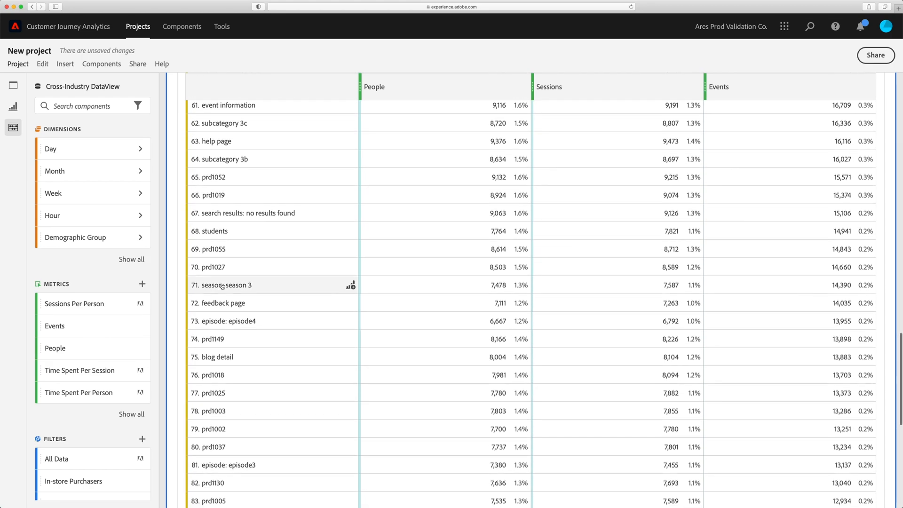
pyautogui.scroll(-3)
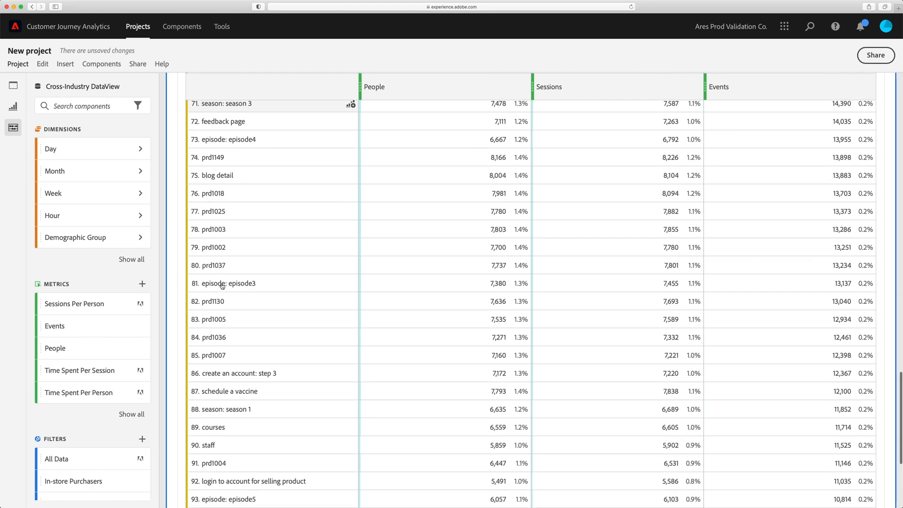
pyautogui.scroll(-3)
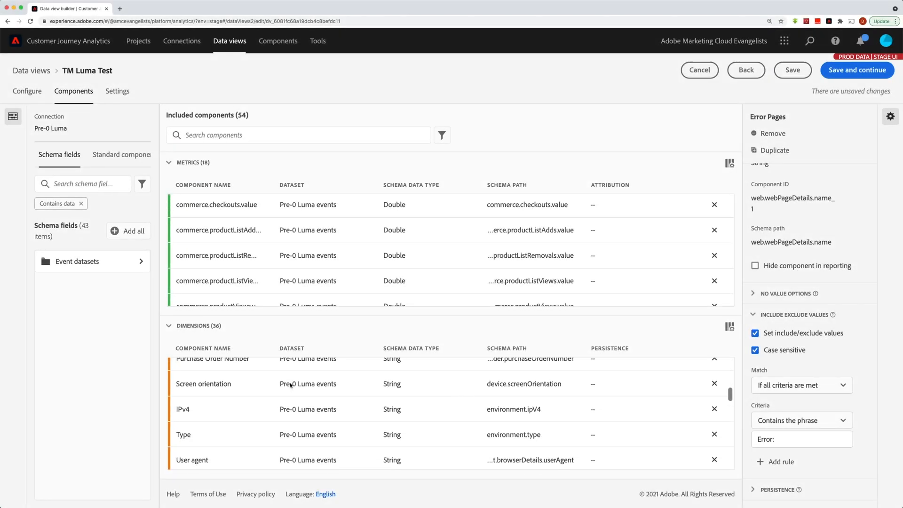
# Set Page Title's rule to 'does not contain the phrase' prd, with case sensitivity off
pyautogui.scroll(-3)
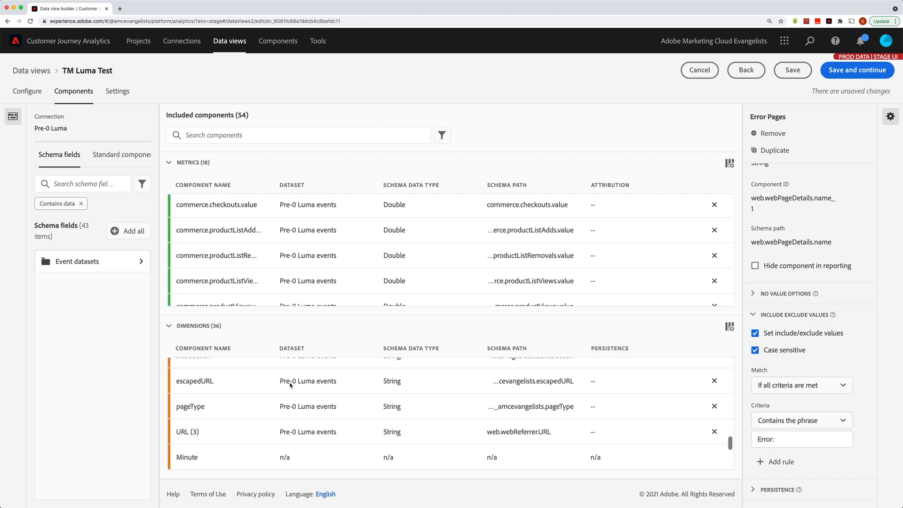
pyautogui.click(190, 410)
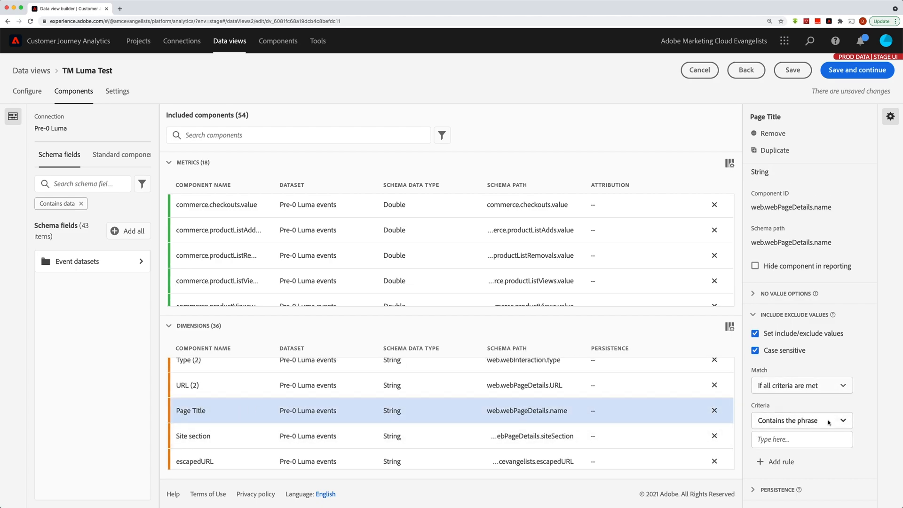
pyautogui.click(800, 420)
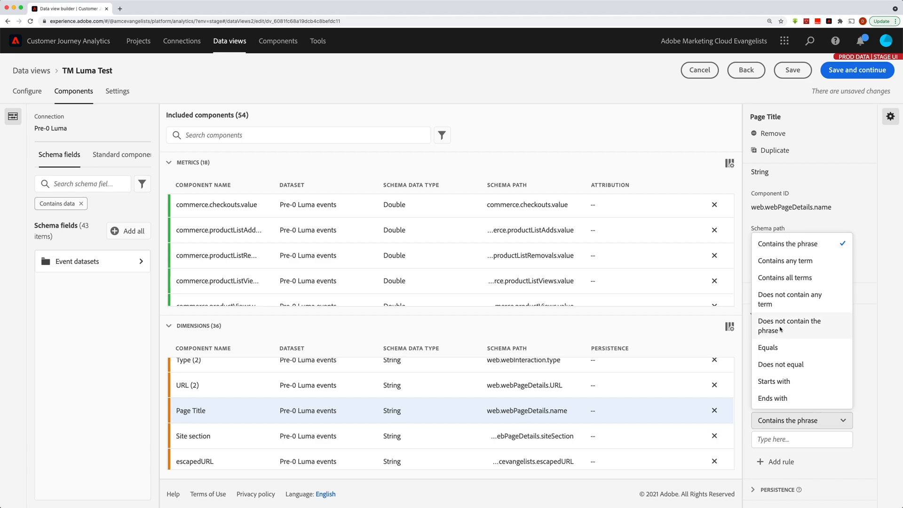
pyautogui.write('pr')
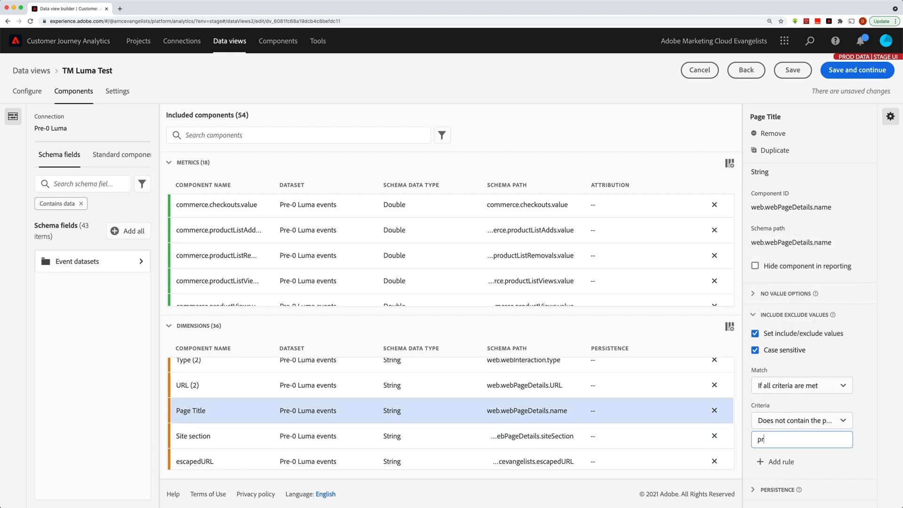
pyautogui.write('d')
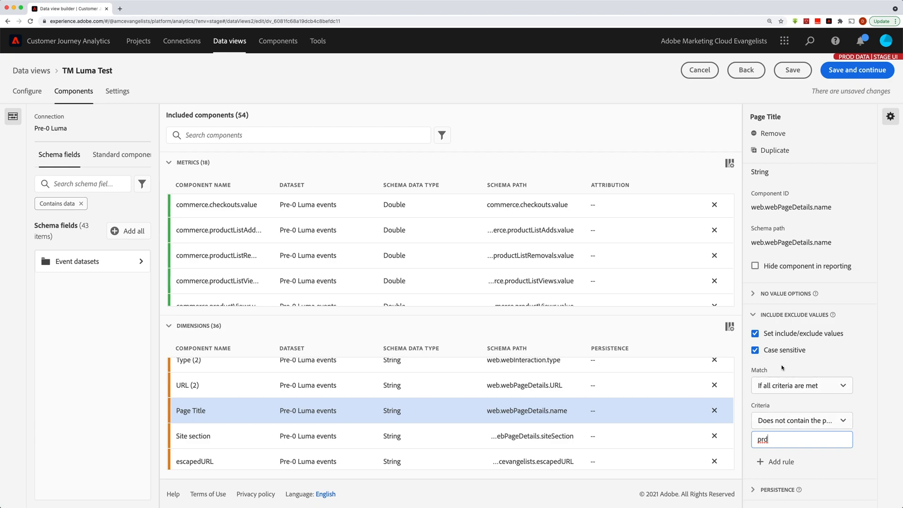
pyautogui.click(755, 350)
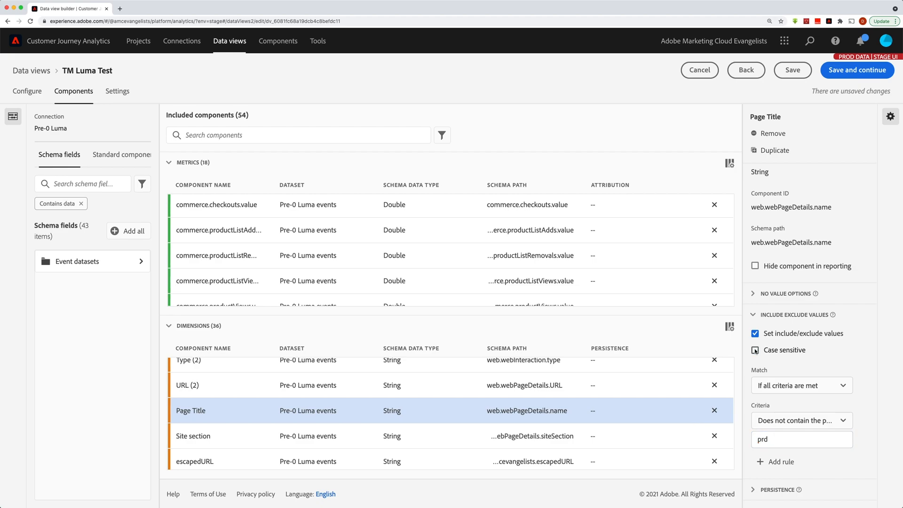